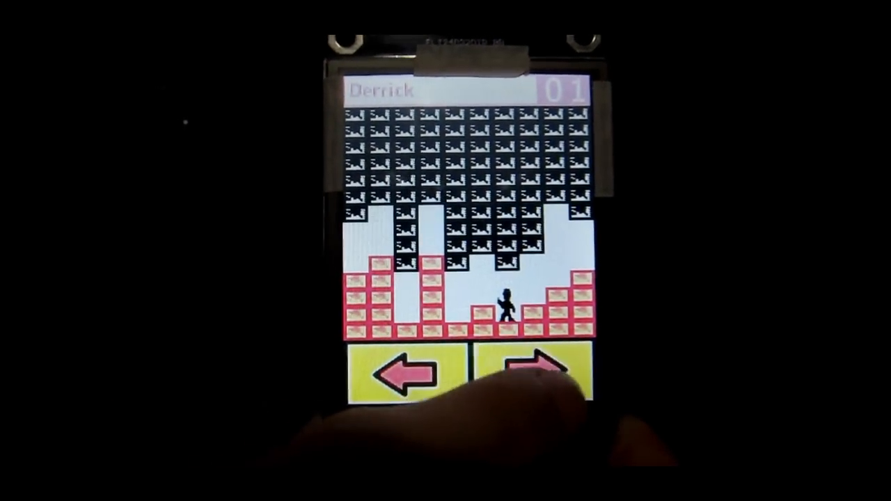
left_click(536, 375)
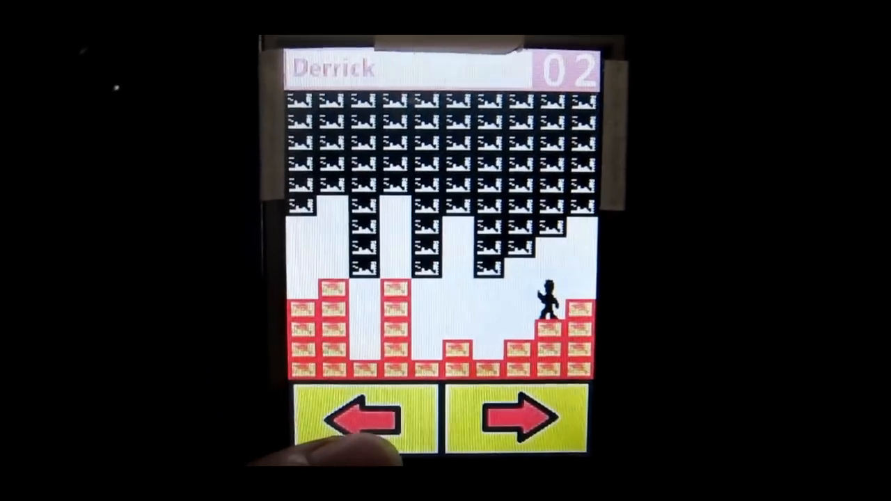
left_click(379, 417)
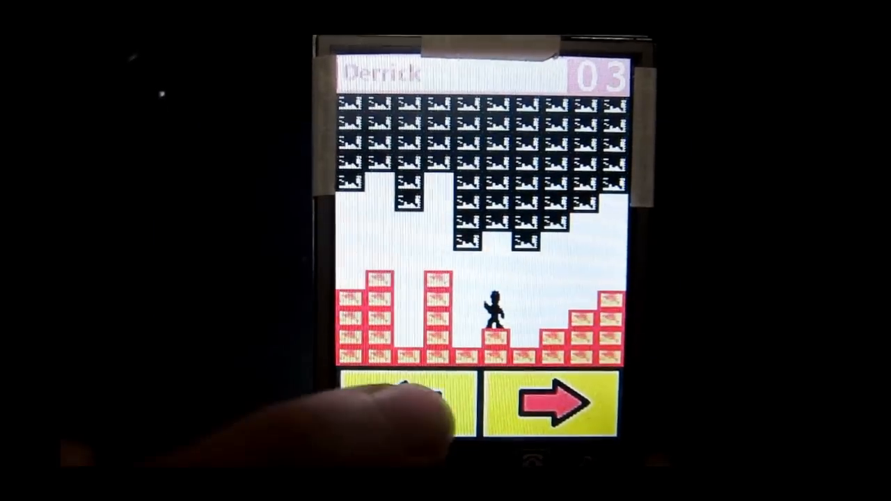
left_click(549, 407)
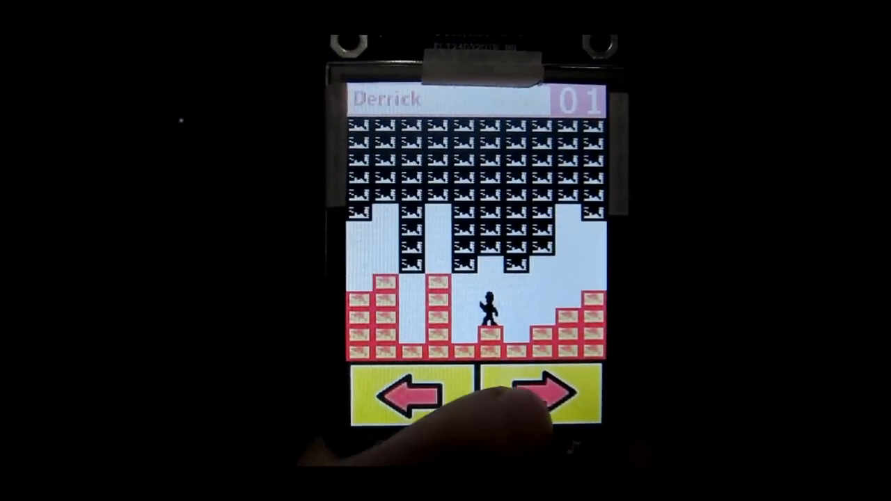
left_click(540, 393)
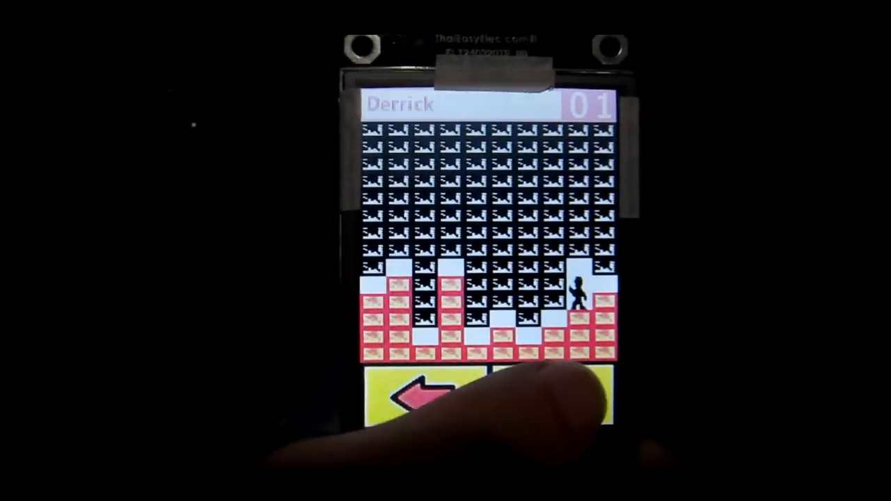